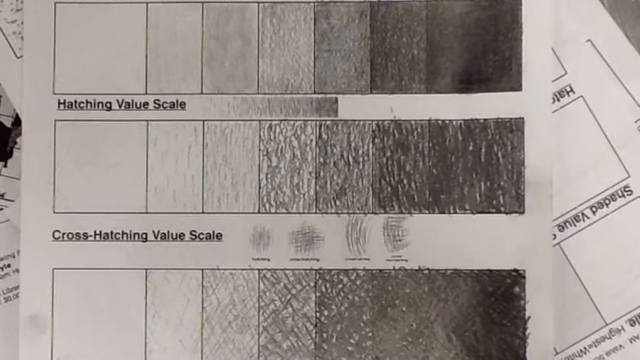
pyautogui.scroll(3)
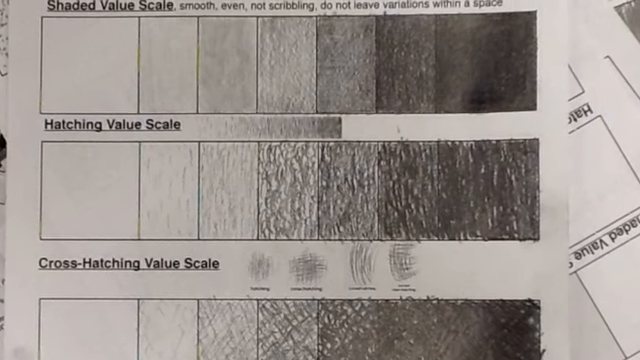